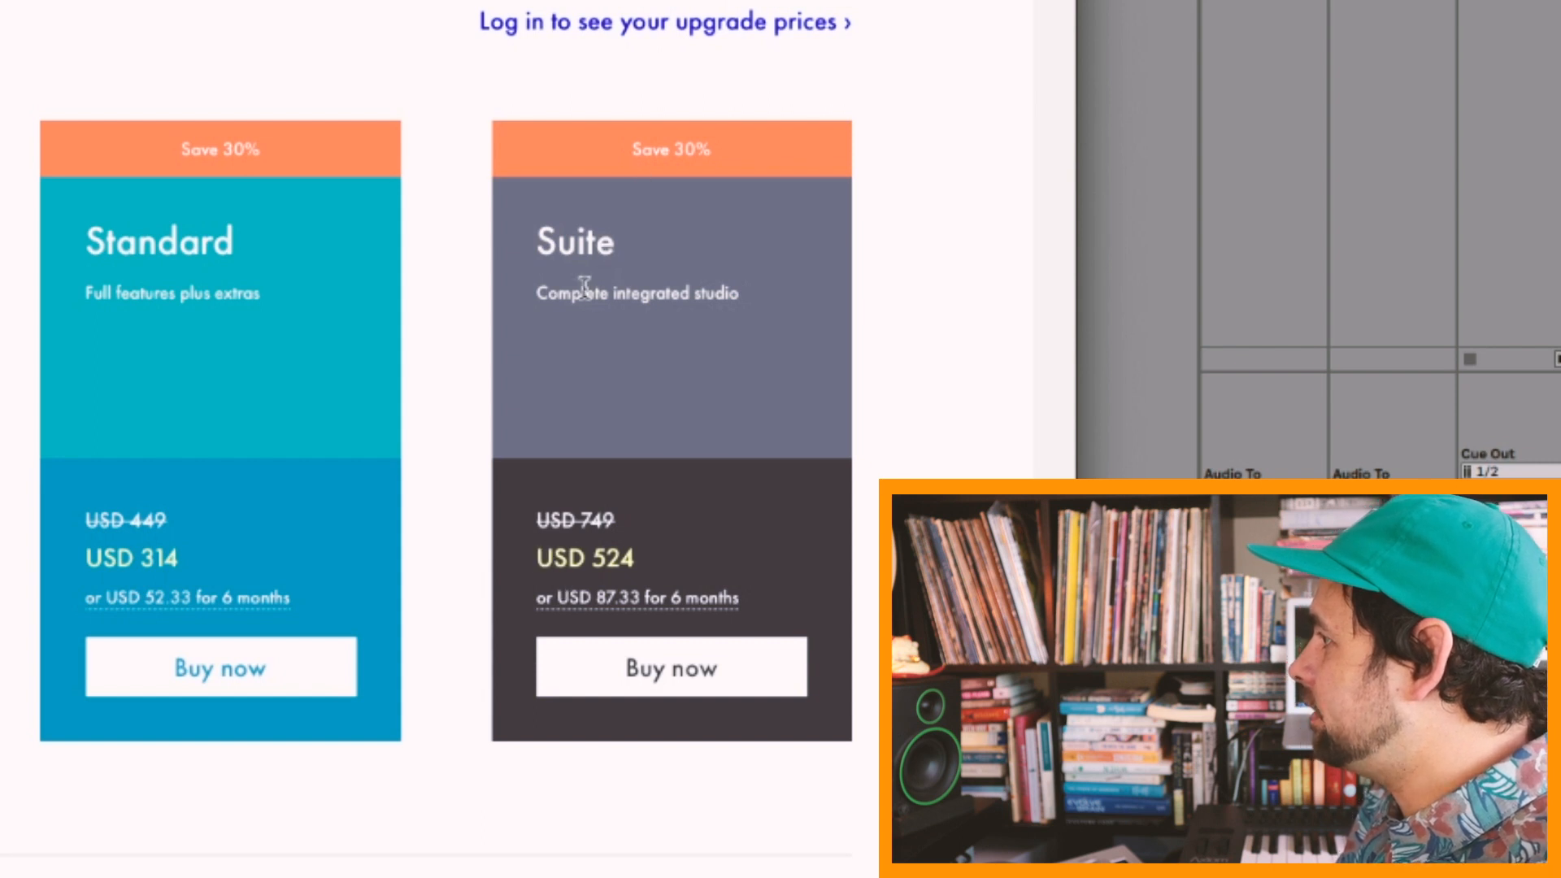
{"action": "mouse_move", "coordinate": [606, 584]}
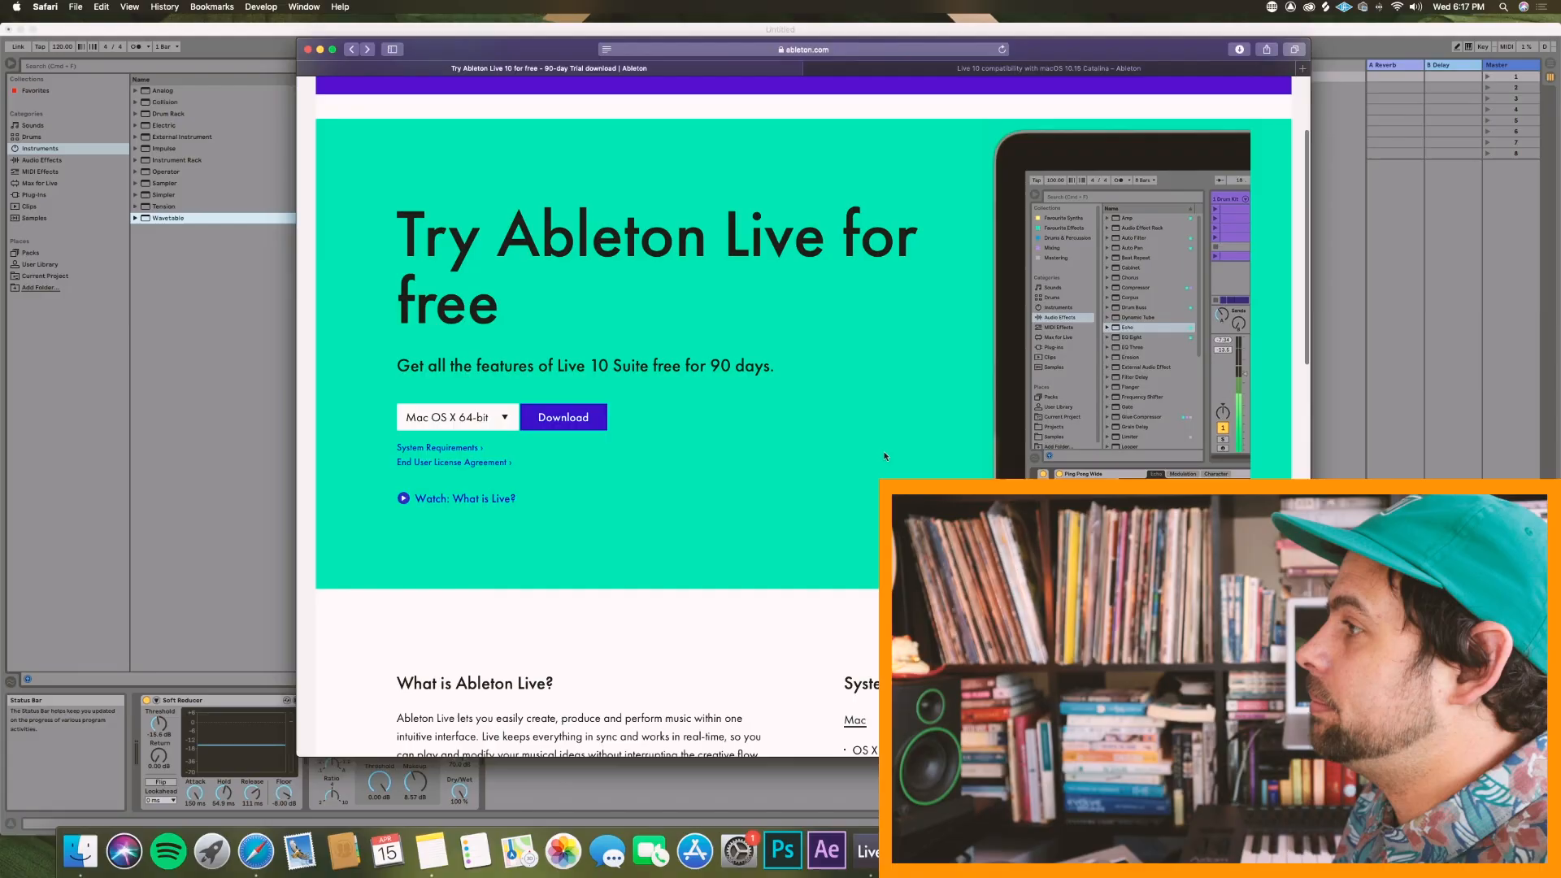
Step: Scroll the Safari trial page past 'What is Ableton Live?', Suite contents and System Requirements
{"action": "scroll", "scroll_direction": "down", "scroll_amount": 3}
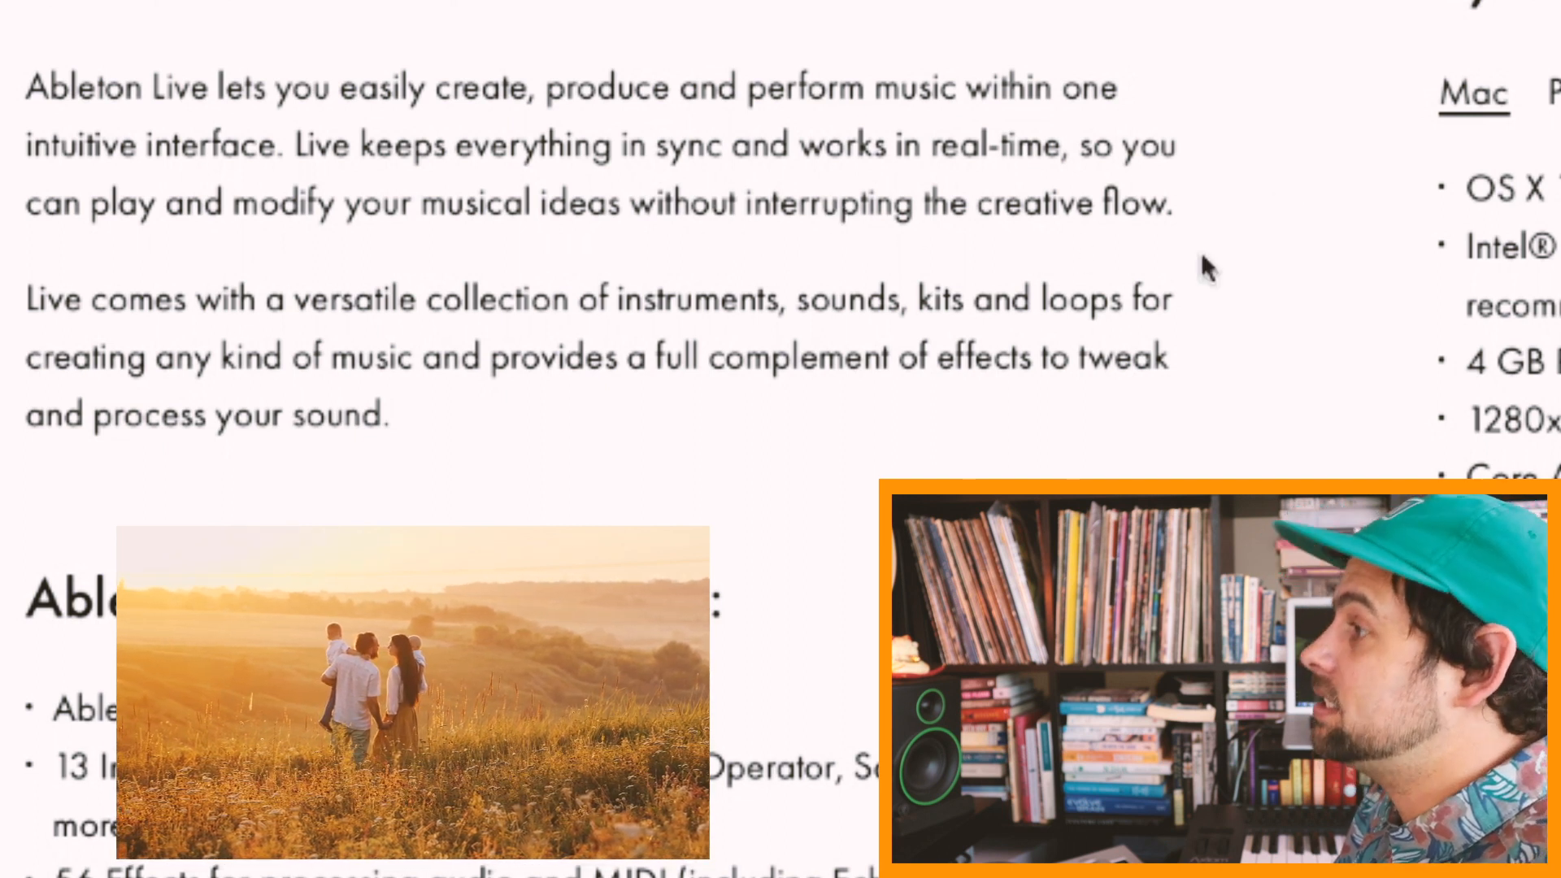
{"action": "scroll", "scroll_direction": "down", "scroll_amount": 3}
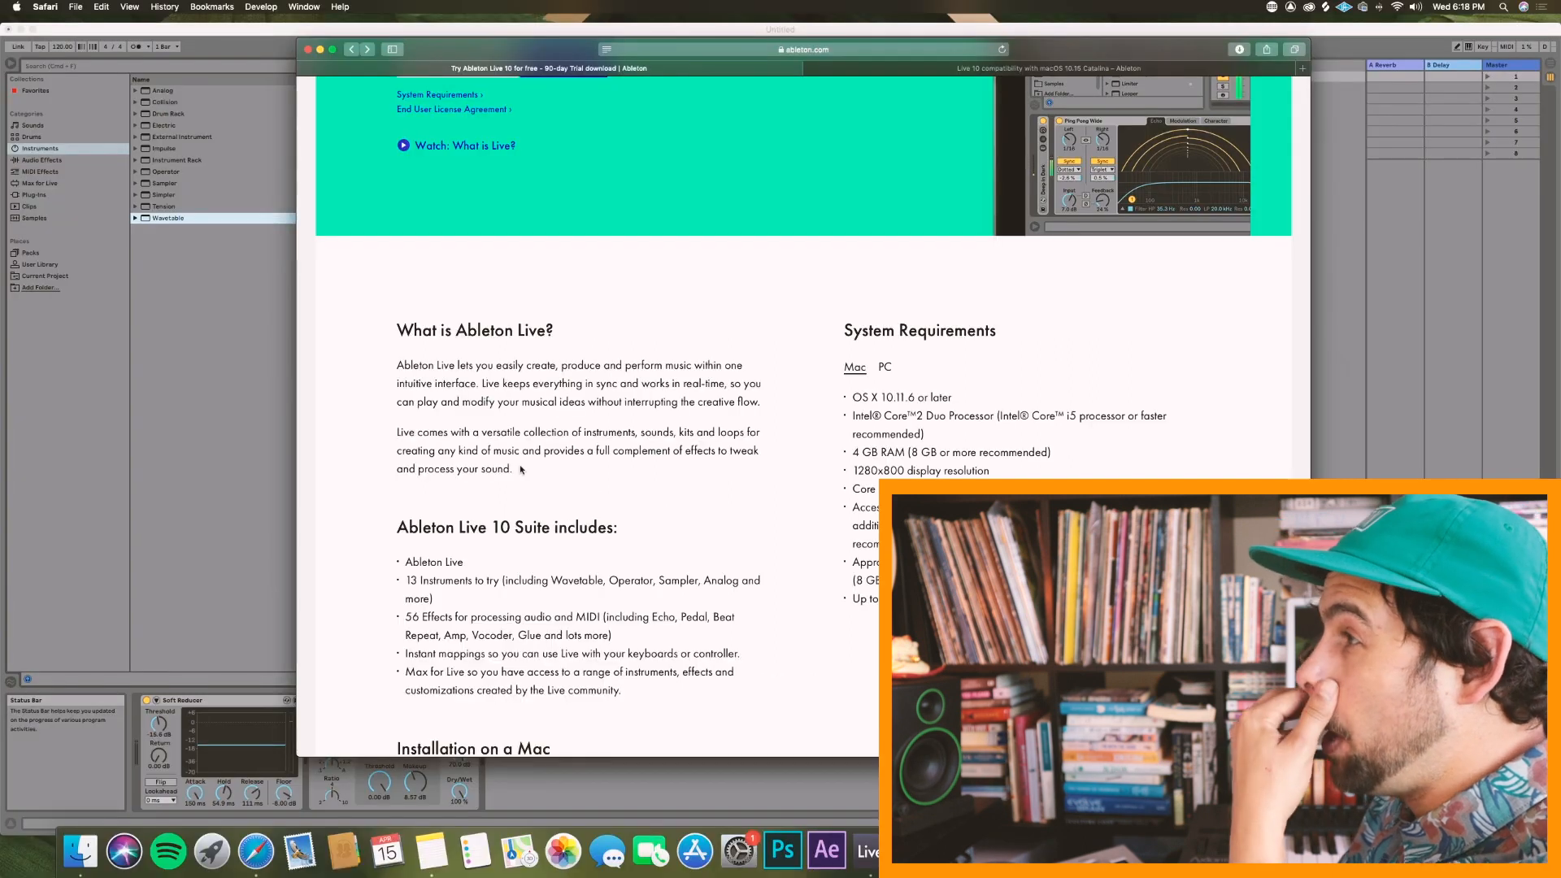
{"action": "scroll", "scroll_direction": "down", "scroll_amount": 3}
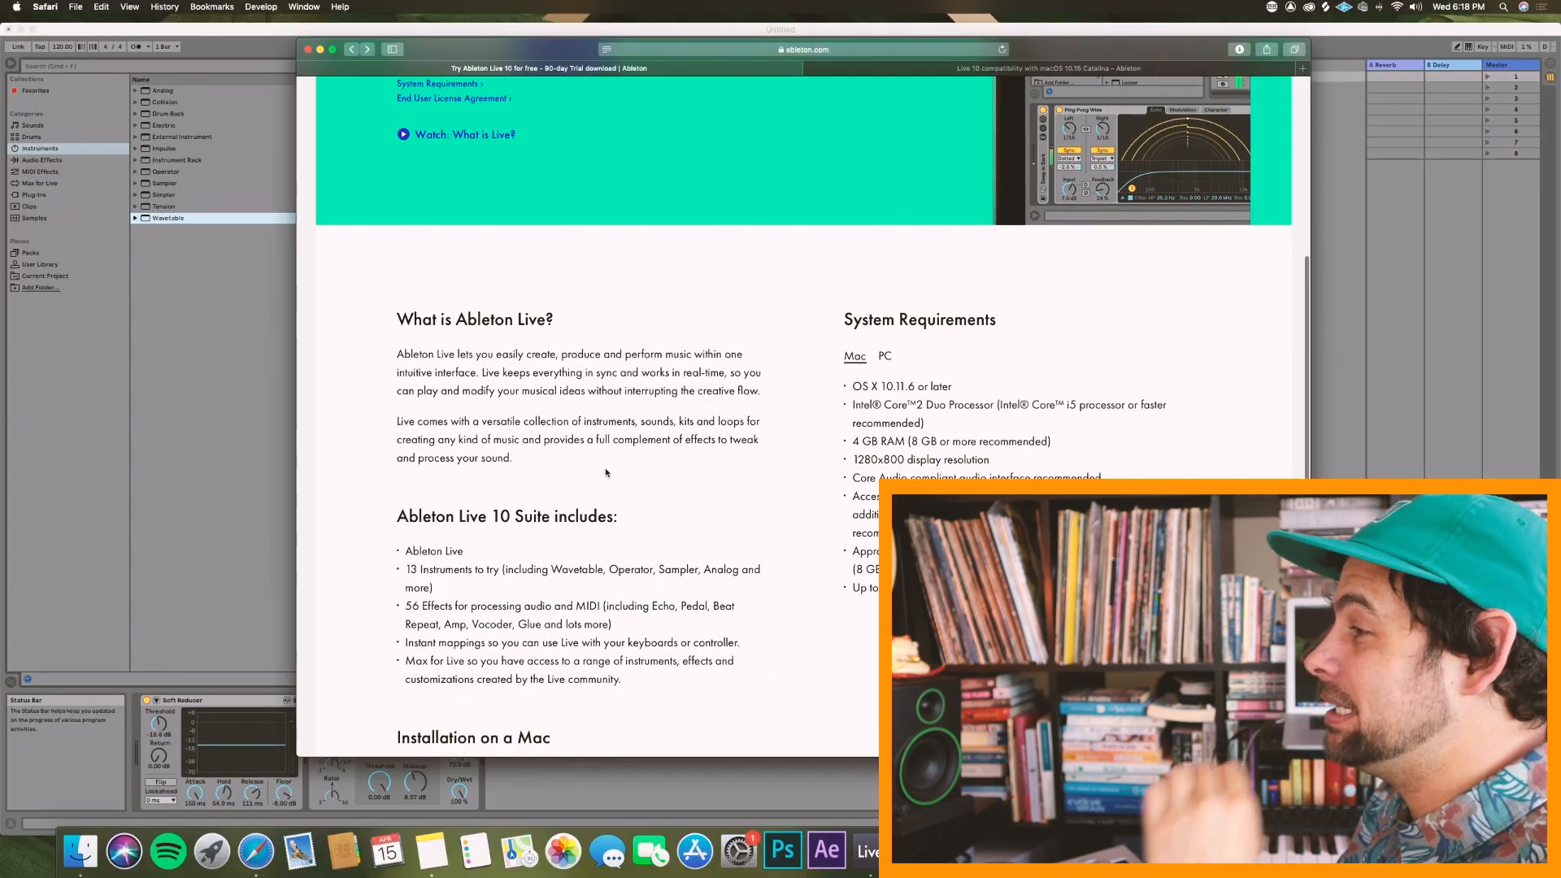
{"action": "scroll", "scroll_direction": "down", "scroll_amount": 3}
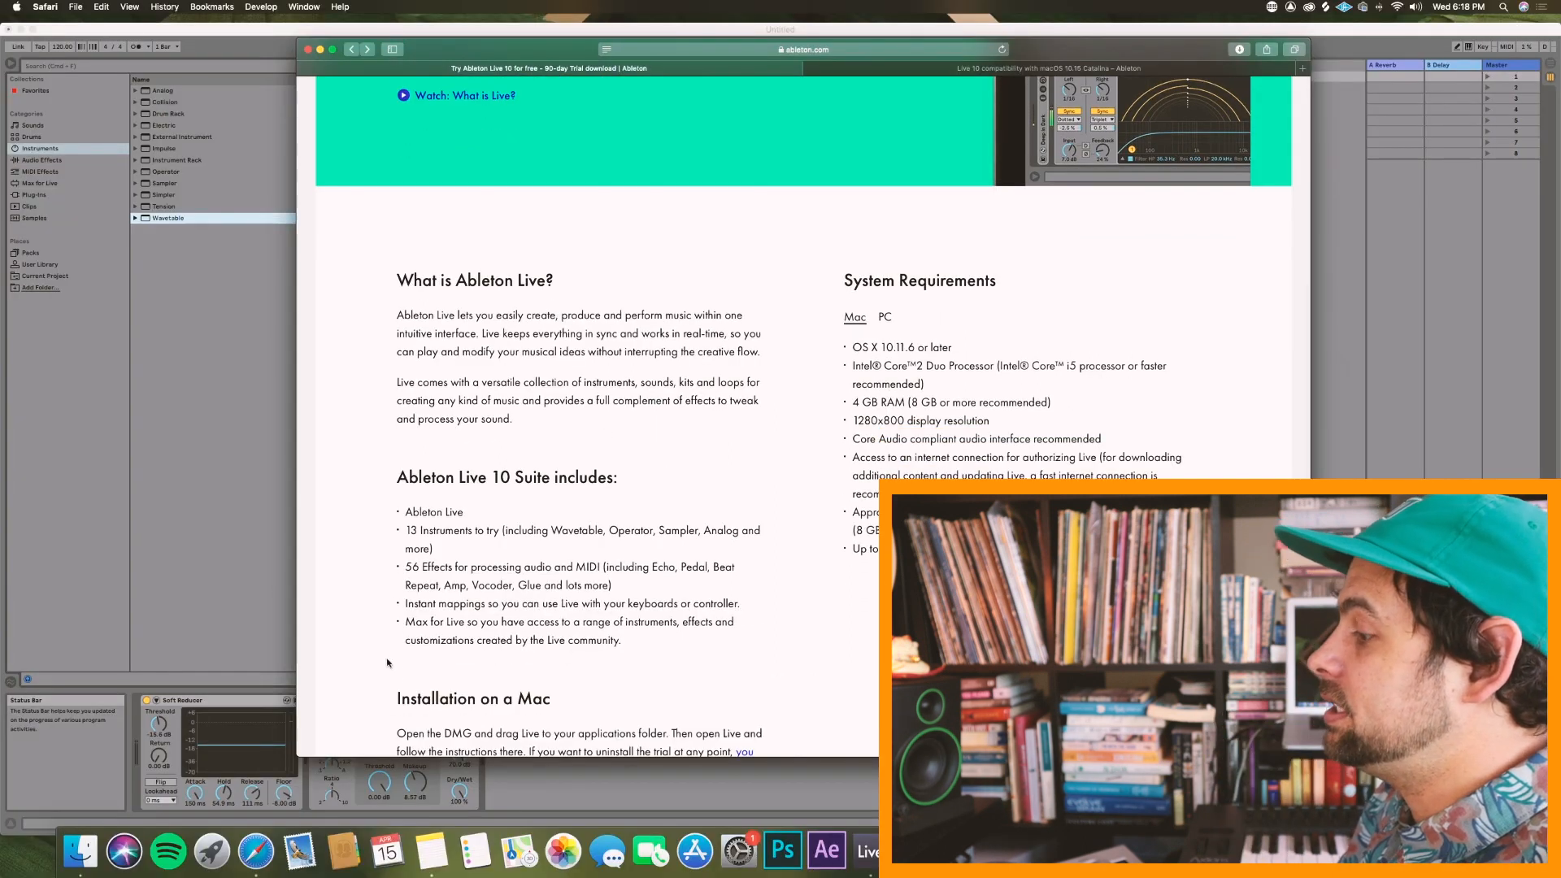
{"action": "scroll", "scroll_direction": "down", "scroll_amount": 3}
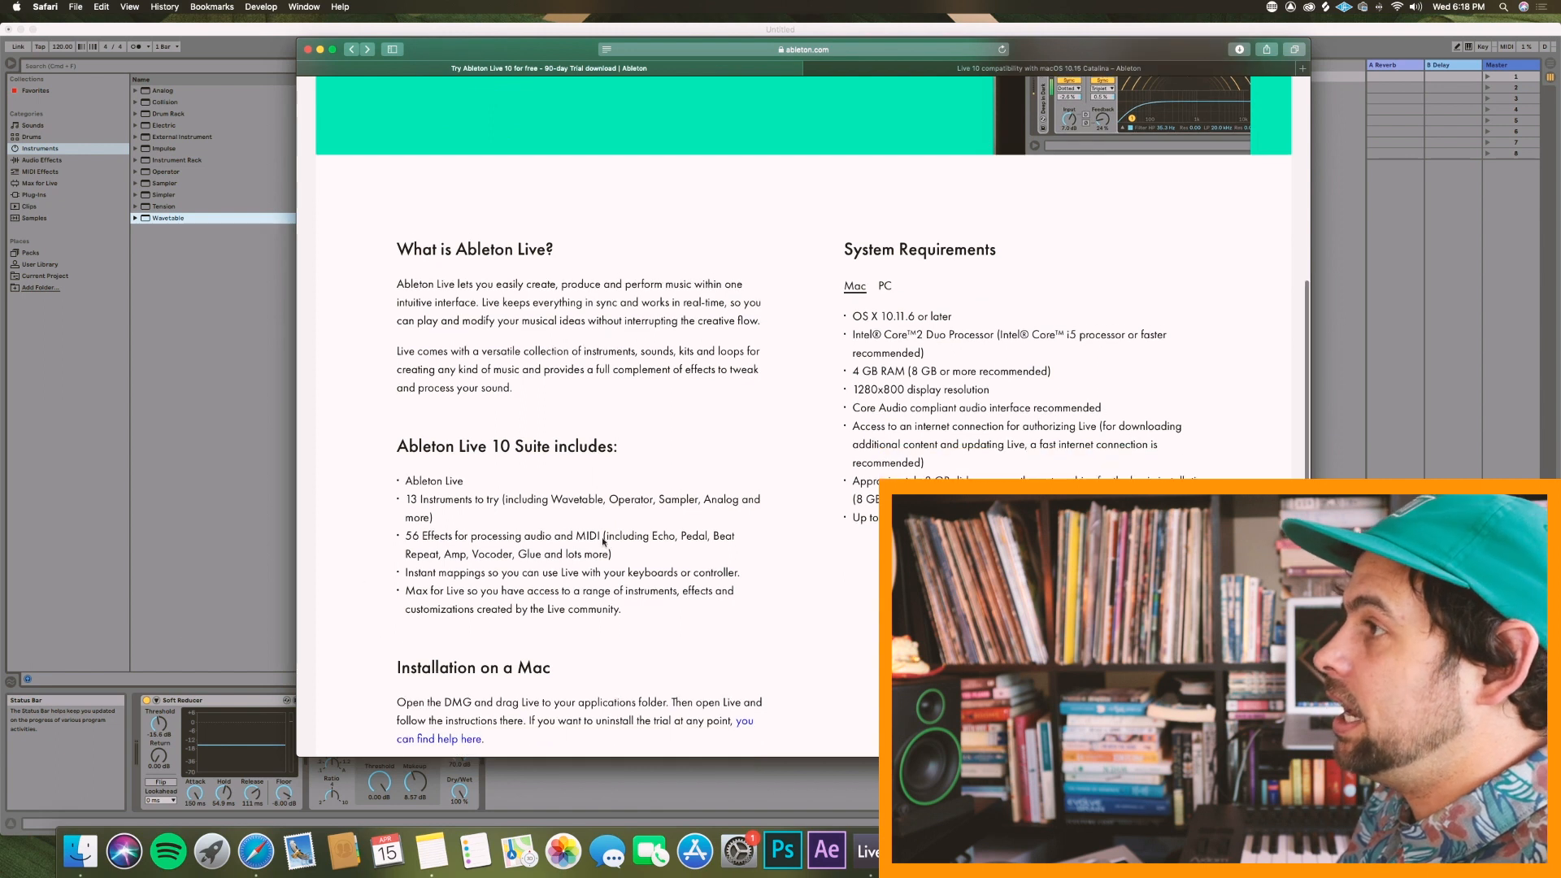
{"action": "scroll", "scroll_direction": "down", "scroll_amount": 3}
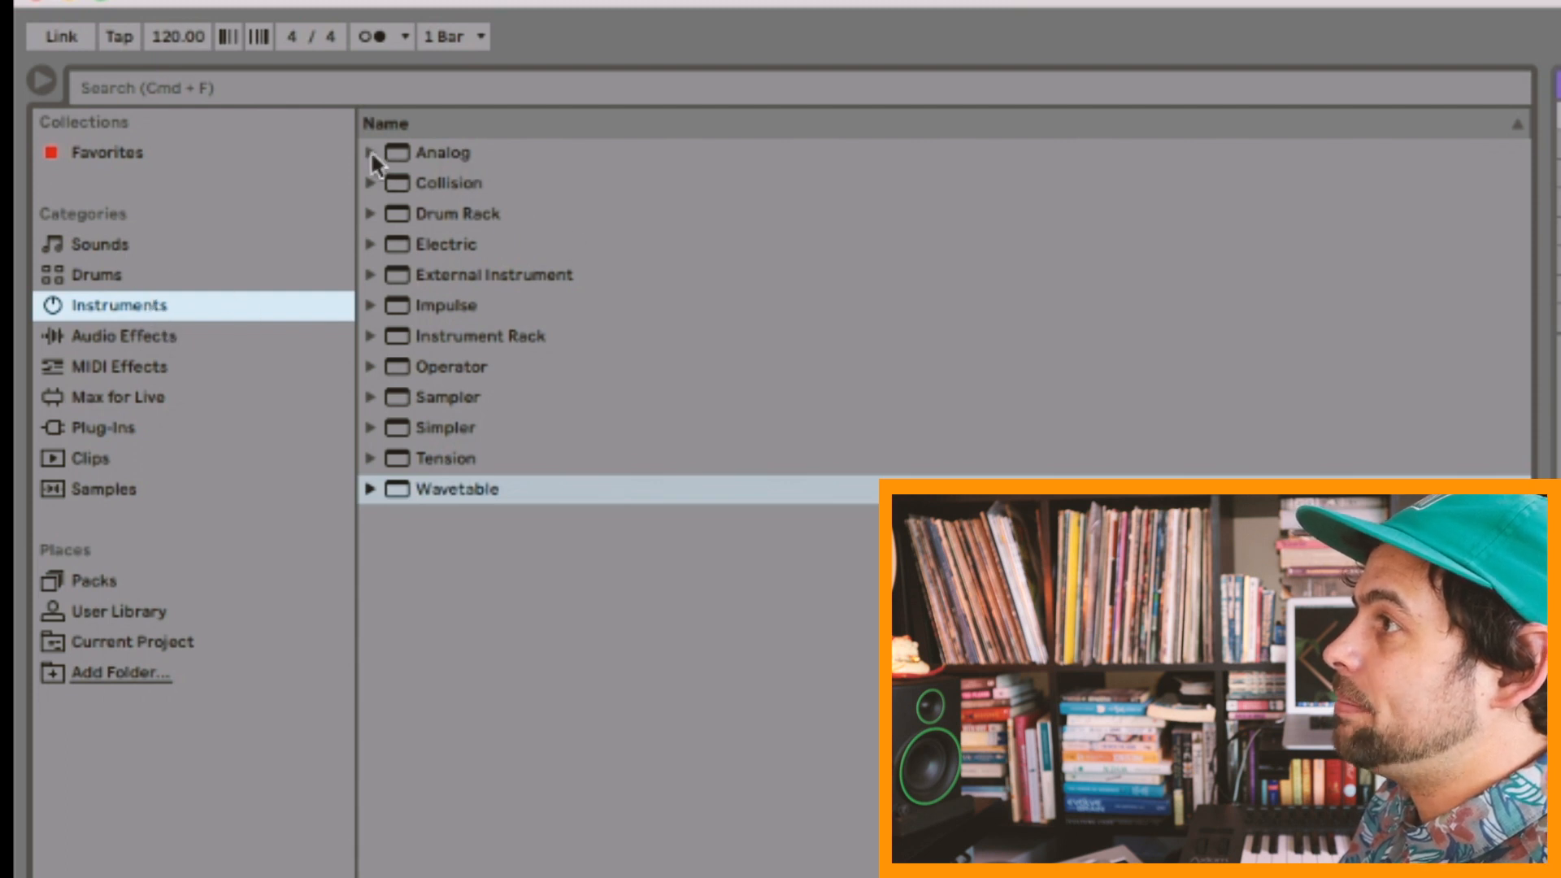
Step: Browse Live's Analog Bass and Brass preset folders, then collapse the Analog folder
{"action": "left_click", "coordinate": [372, 152]}
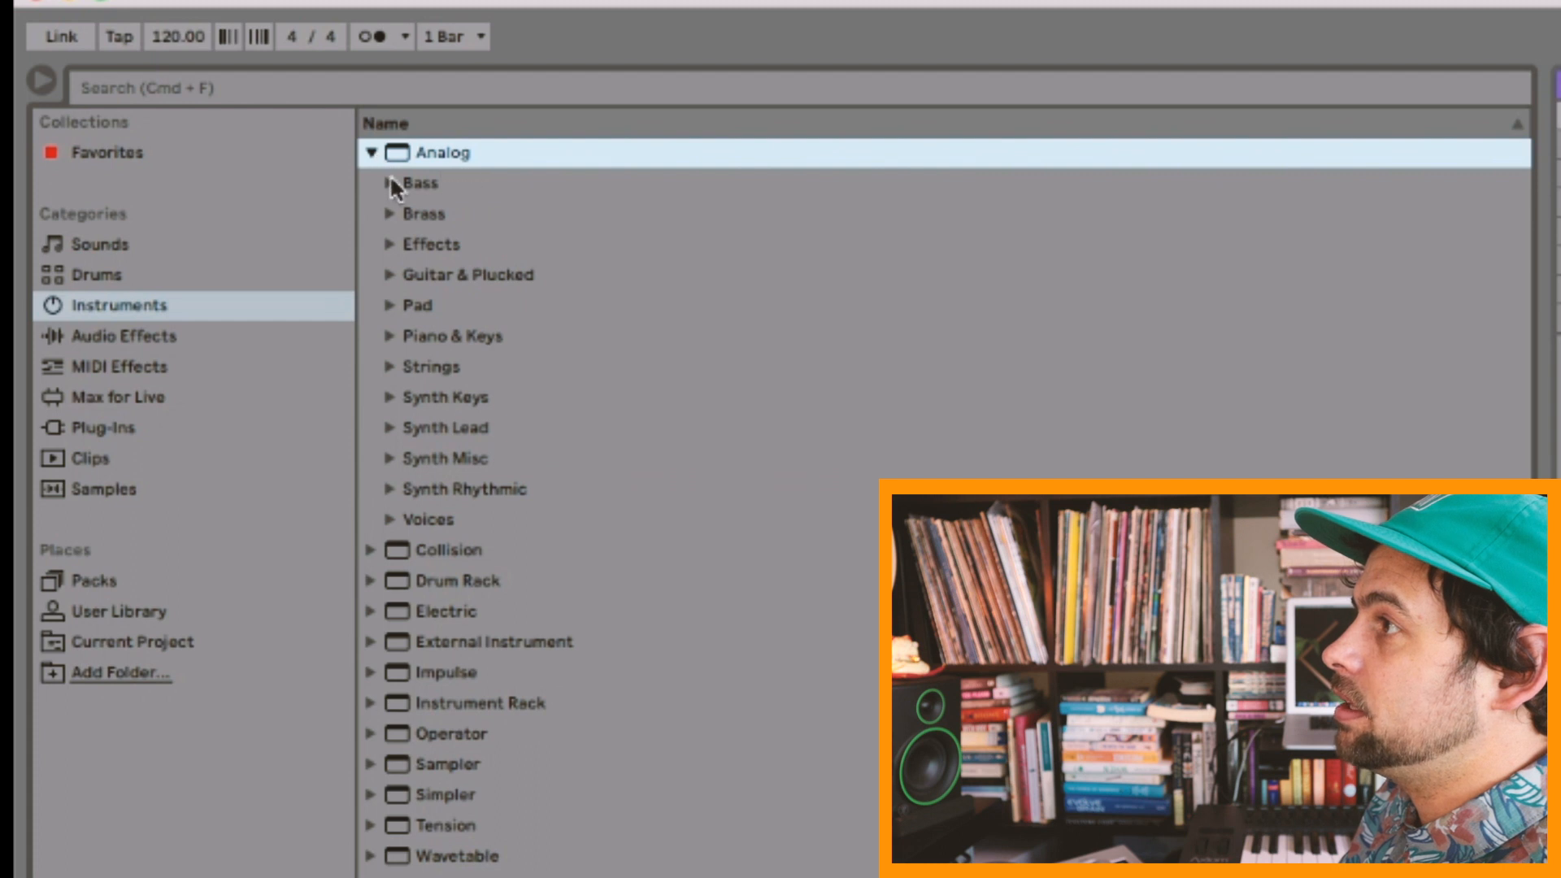
{"action": "left_click", "coordinate": [389, 183]}
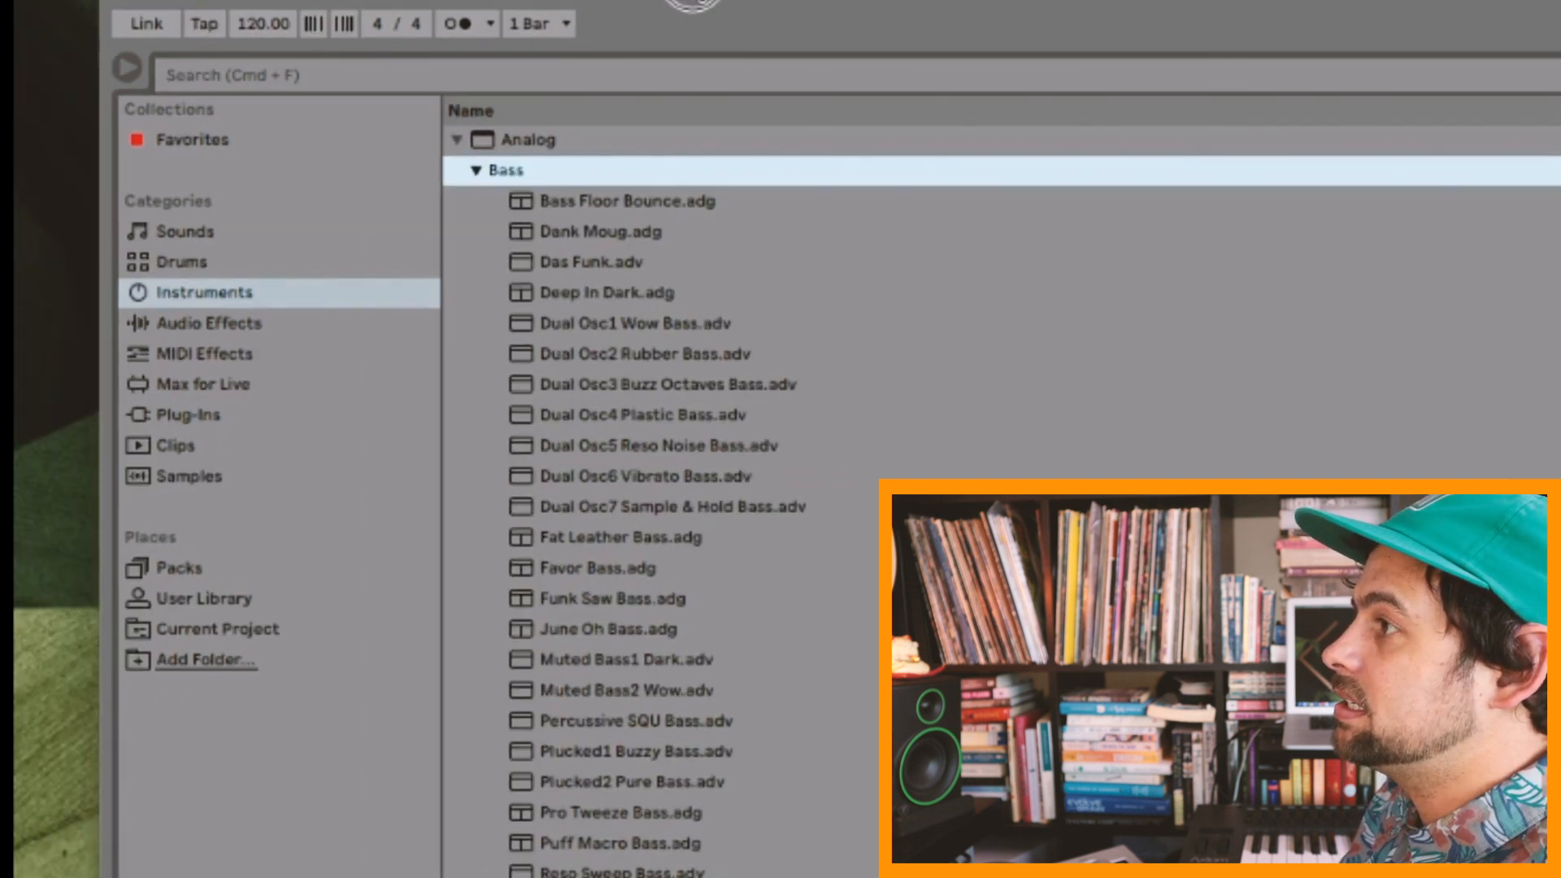
{"action": "mouse_move", "coordinate": [492, 255]}
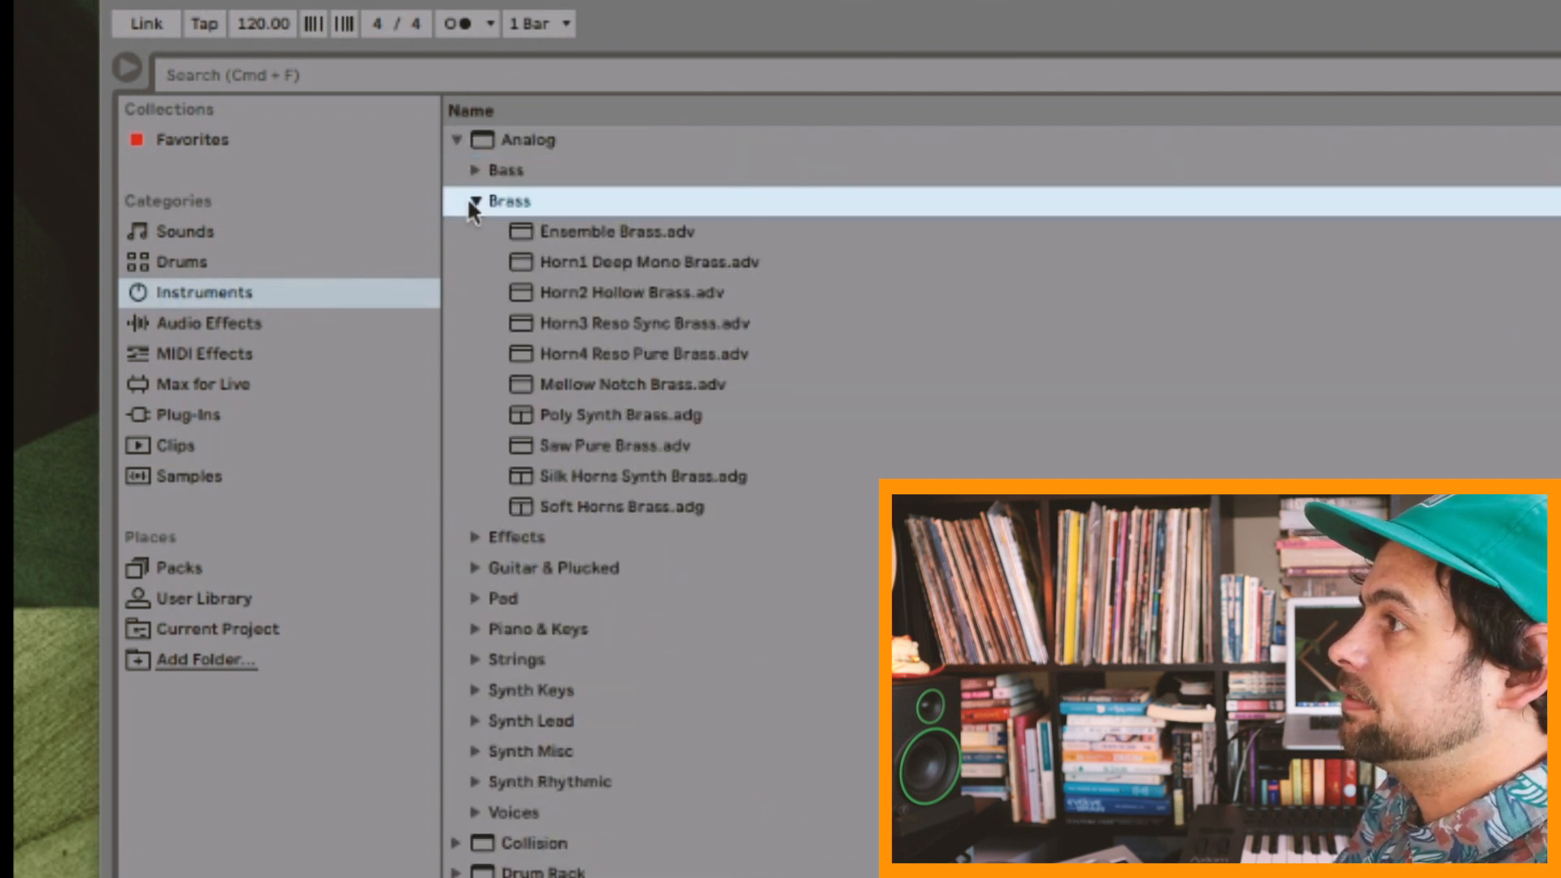
{"action": "left_click", "coordinate": [477, 201]}
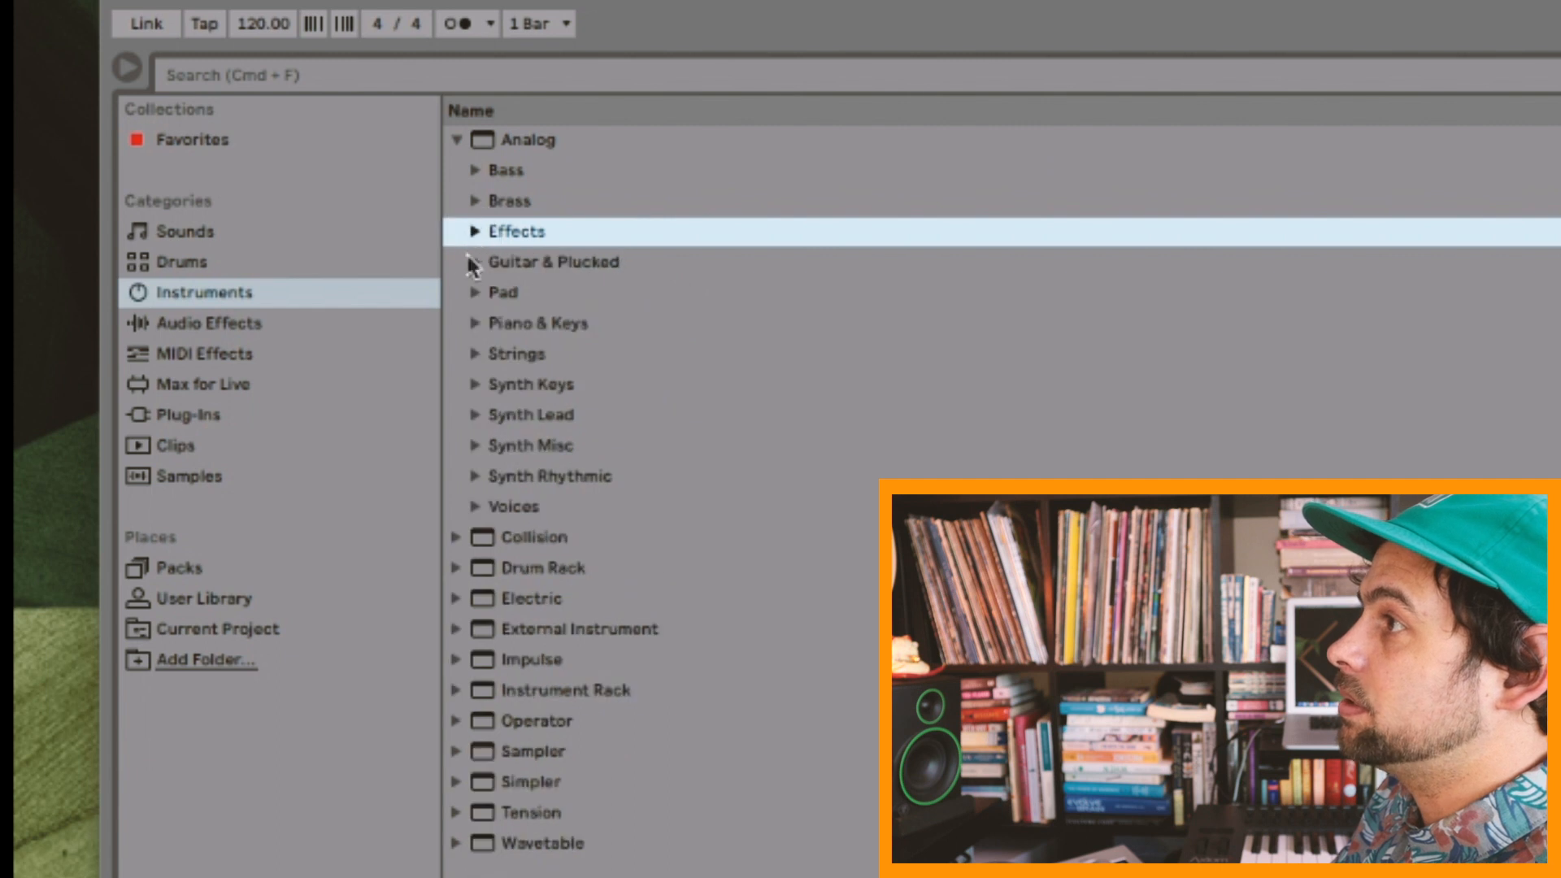
{"action": "left_click", "coordinate": [464, 140]}
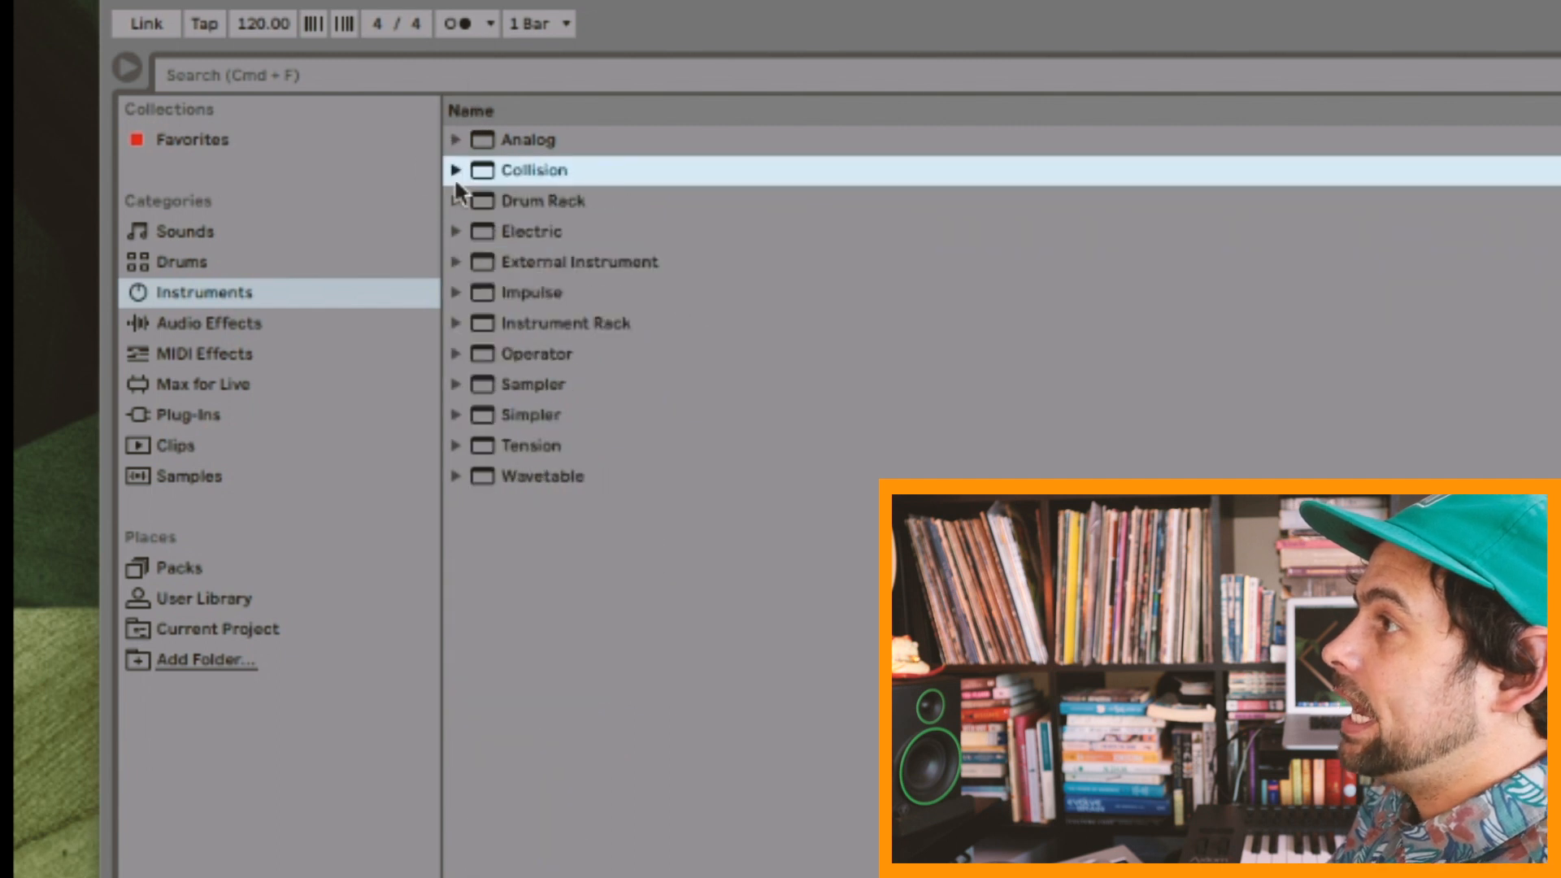
{"action": "left_click", "coordinate": [456, 201]}
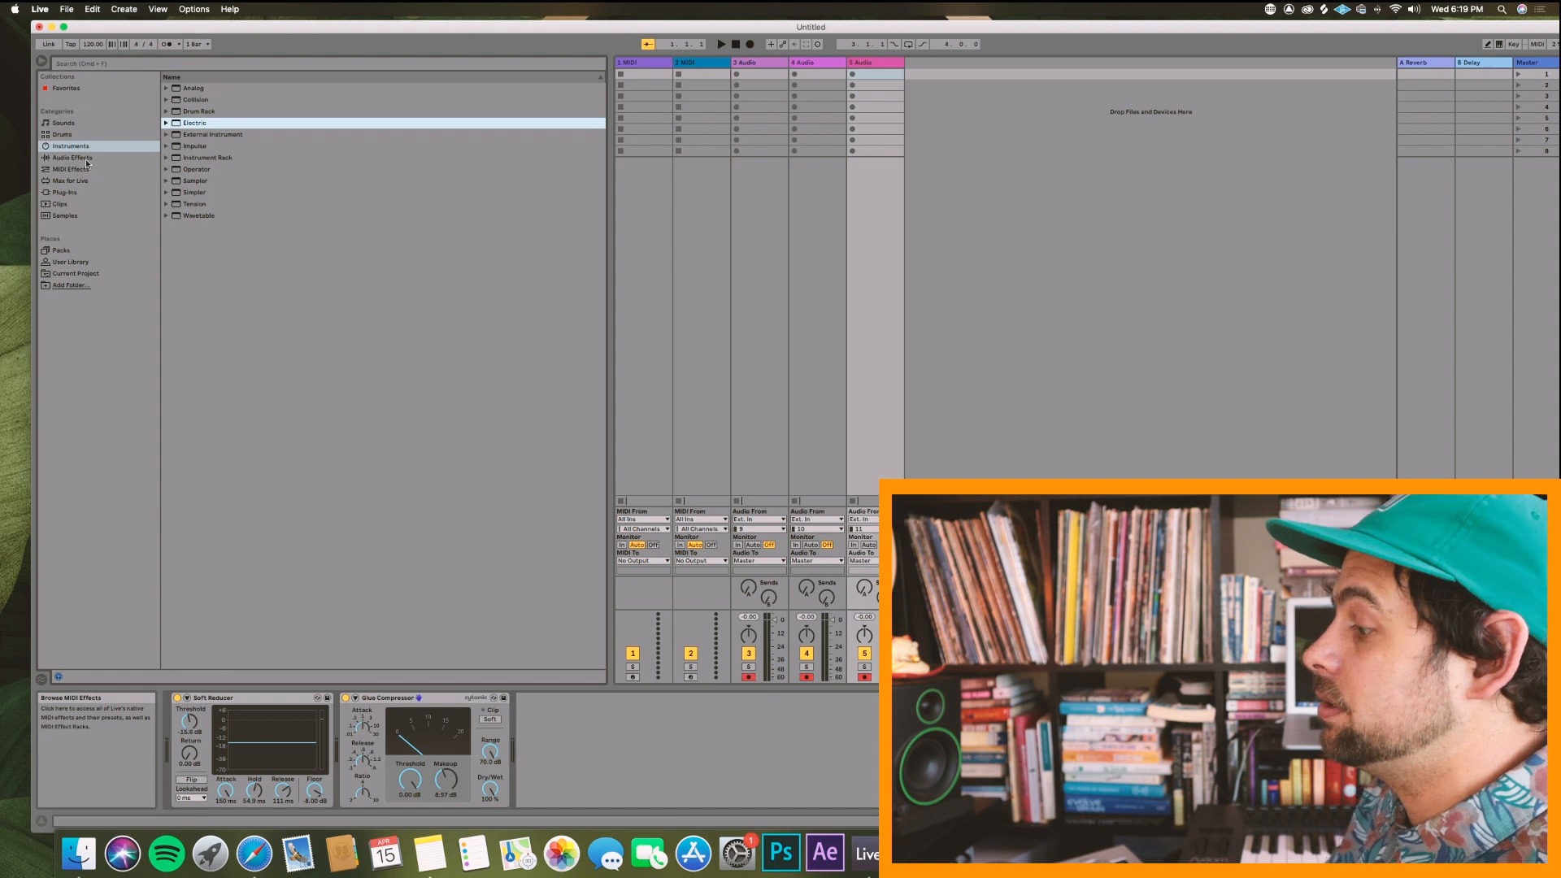
Step: Show Live's built-in audio effects, Amp through Vocoder, from the browser's Categories
{"action": "left_click", "coordinate": [68, 157]}
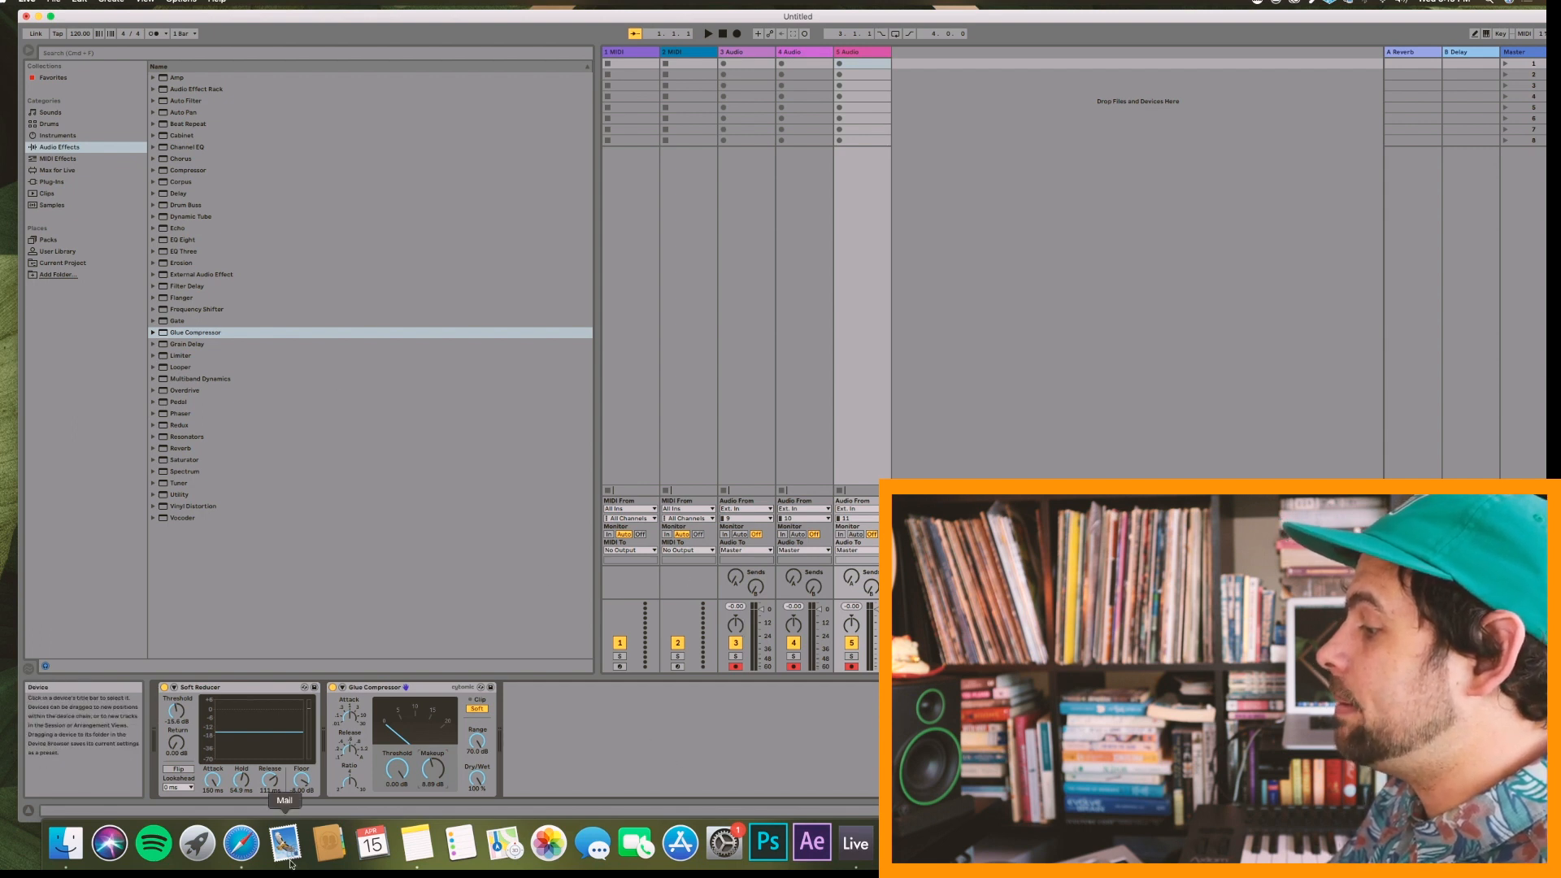
Step: Return to Safari and scroll the trial page toward the Max for Live page
{"action": "left_click", "coordinate": [236, 847]}
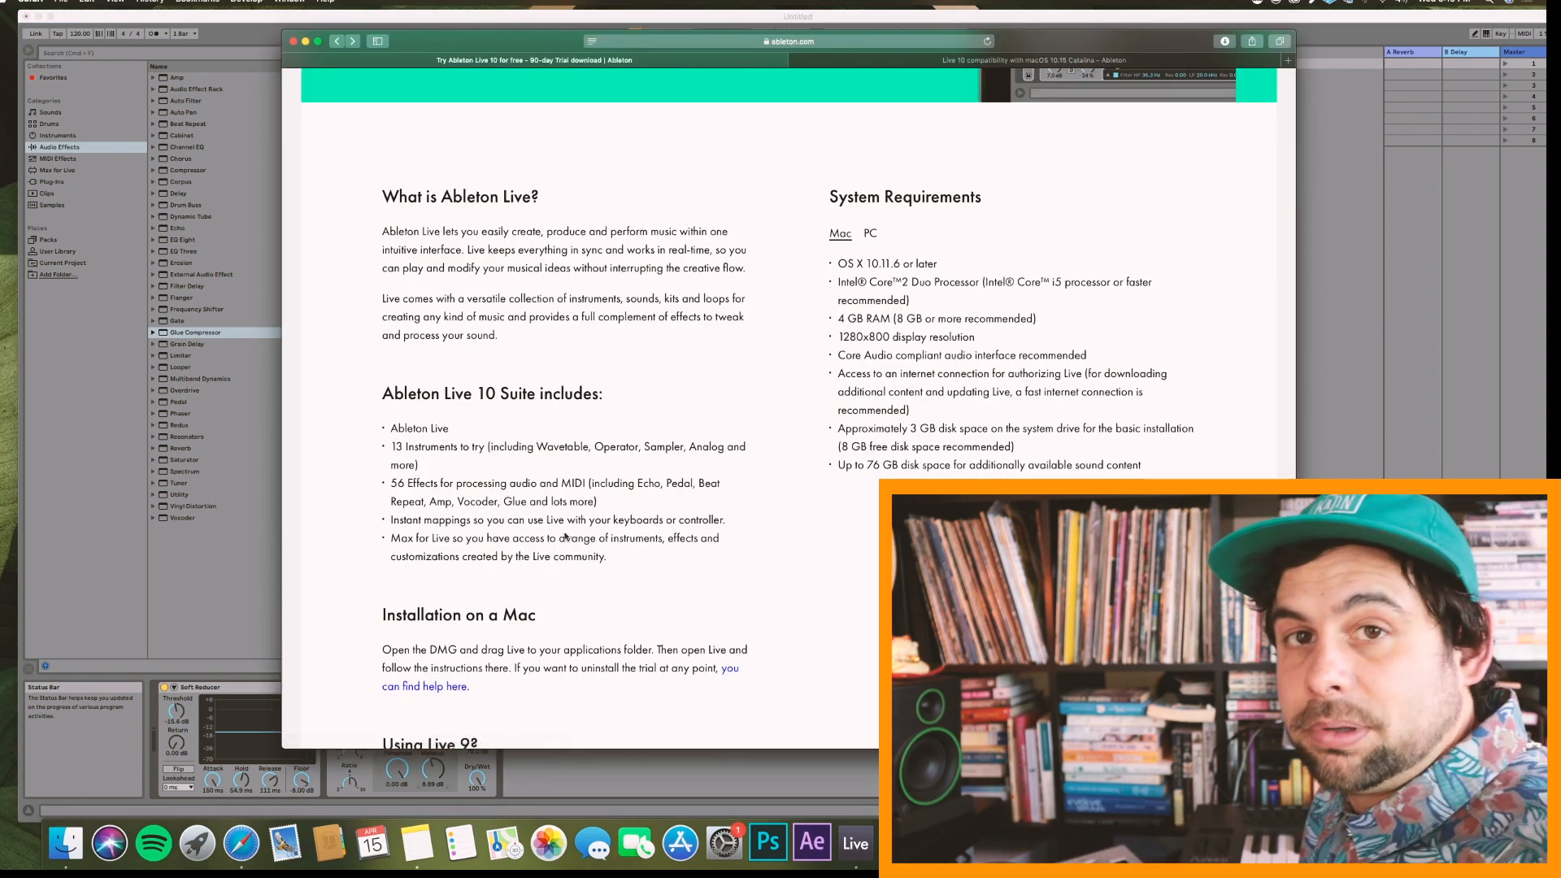
{"action": "scroll", "scroll_direction": "down", "scroll_amount": 3}
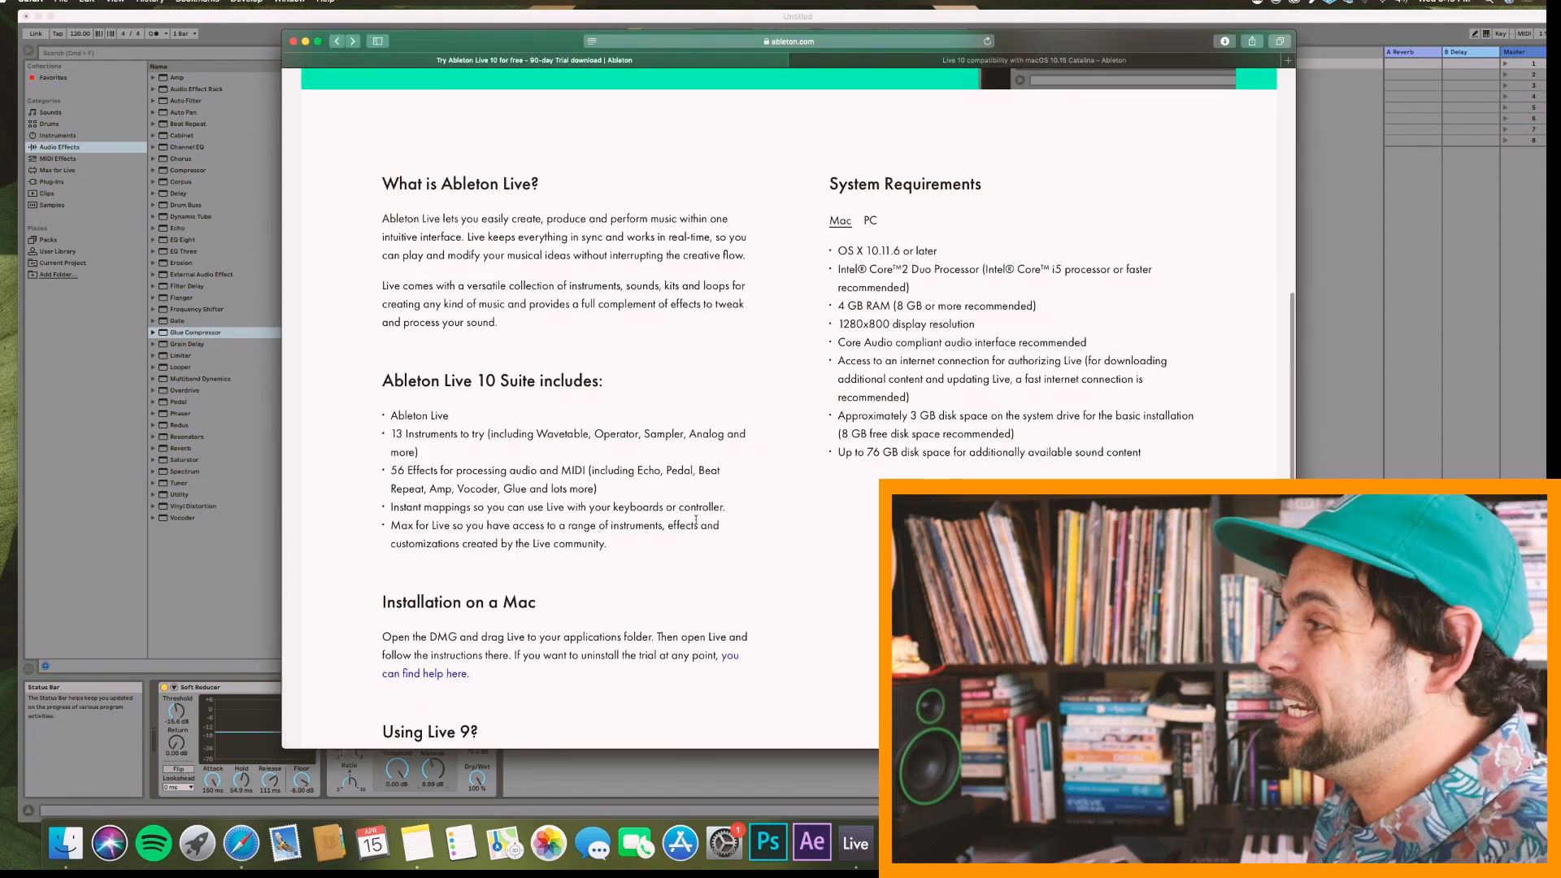
{"action": "scroll", "scroll_direction": "down", "scroll_amount": 3}
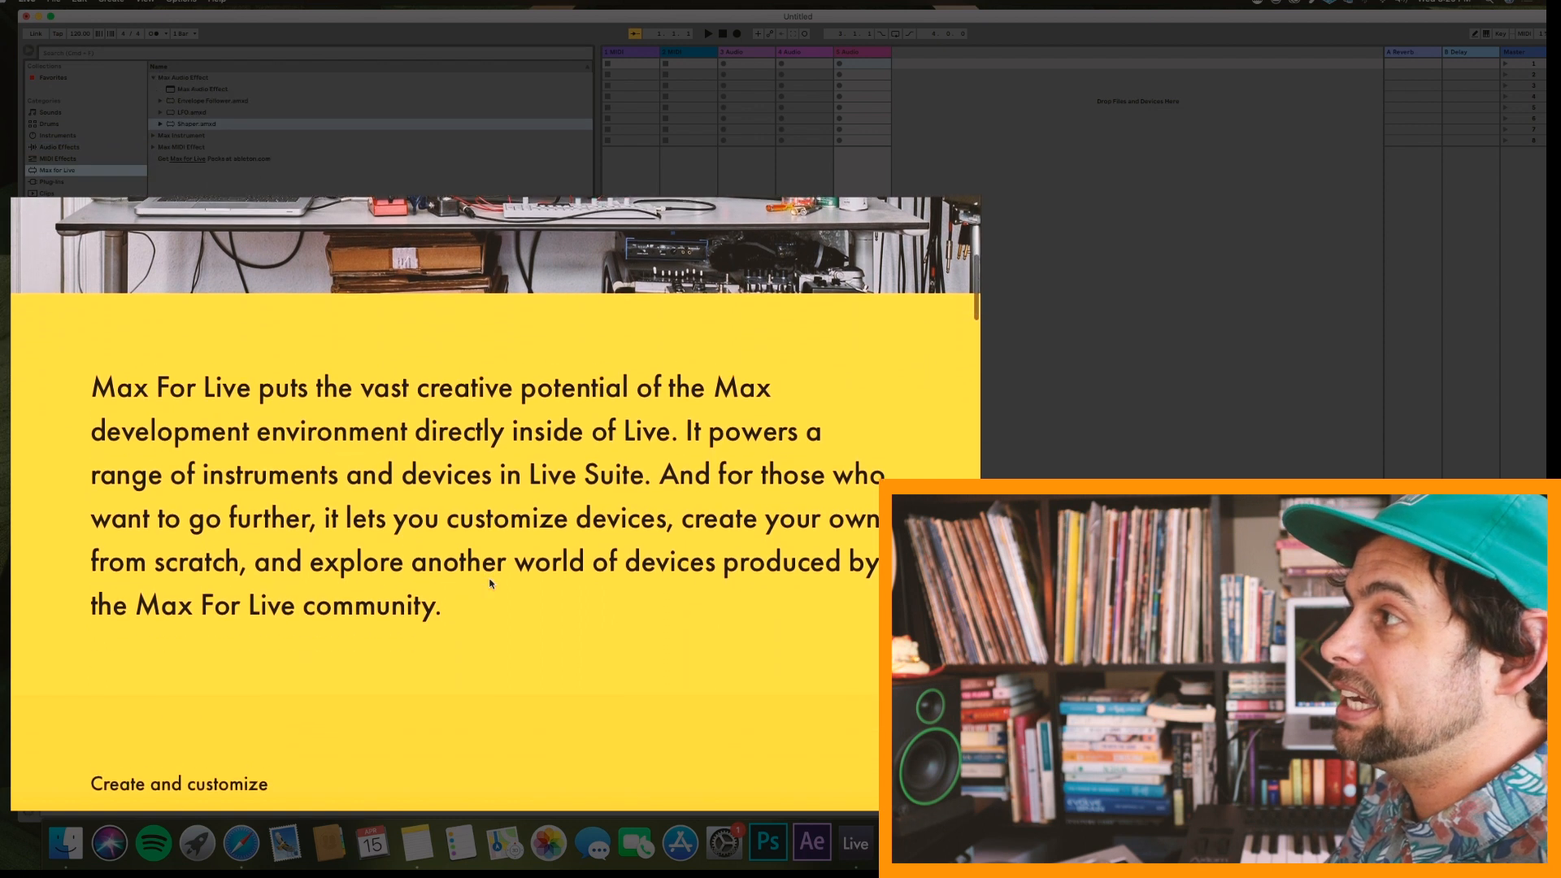
Step: Scroll the Max For Live page past Extend Live and devices like Bengal, Iota and Outer Spaces
{"action": "scroll", "scroll_direction": "down", "scroll_amount": 3}
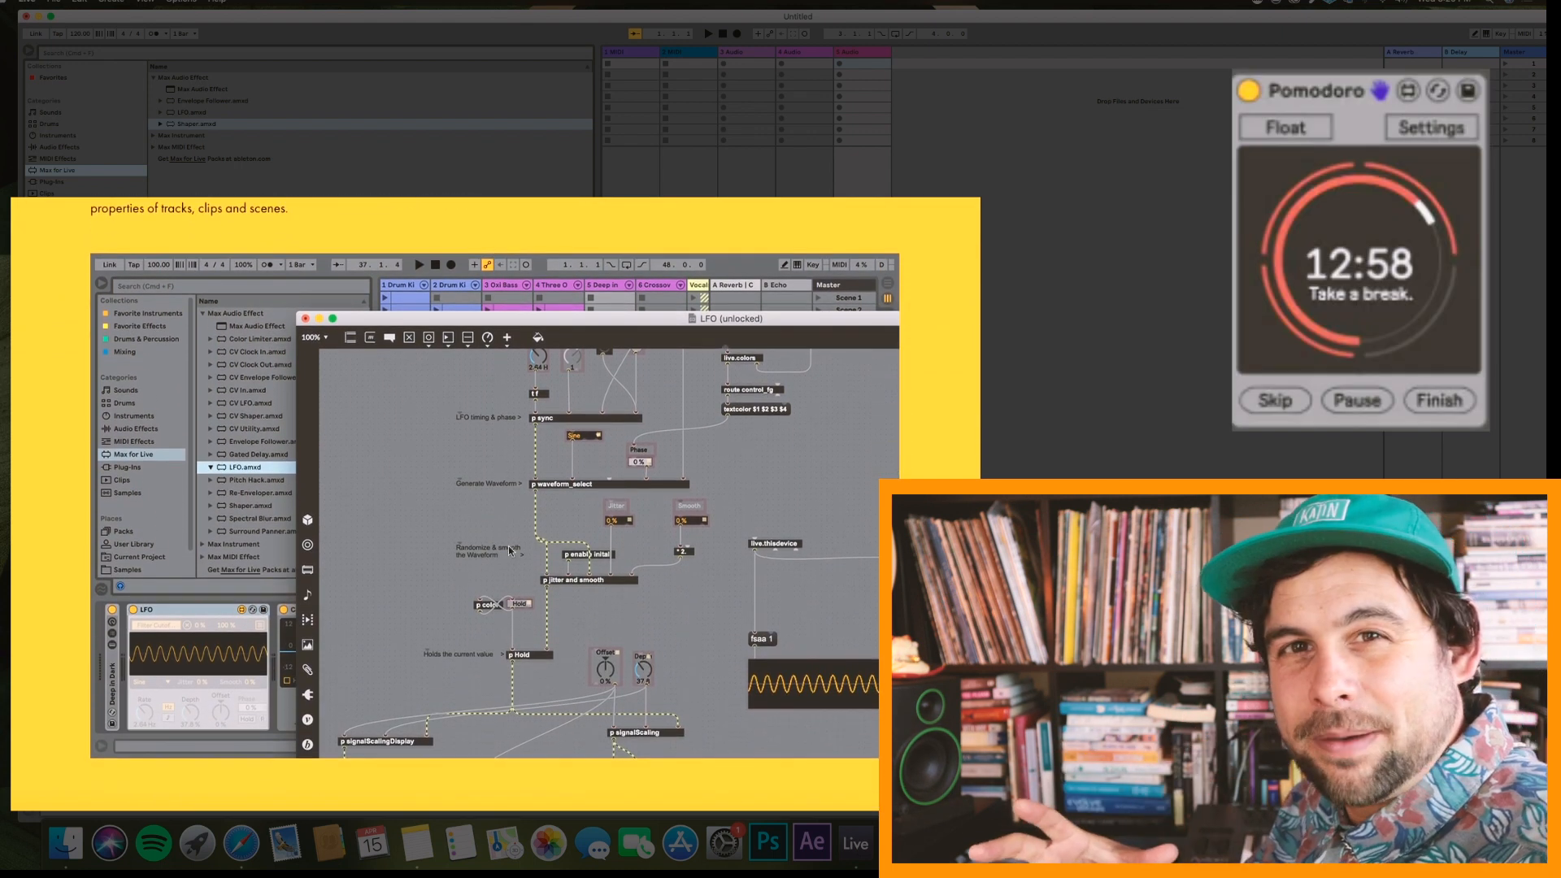
{"action": "scroll", "scroll_direction": "down", "scroll_amount": 3}
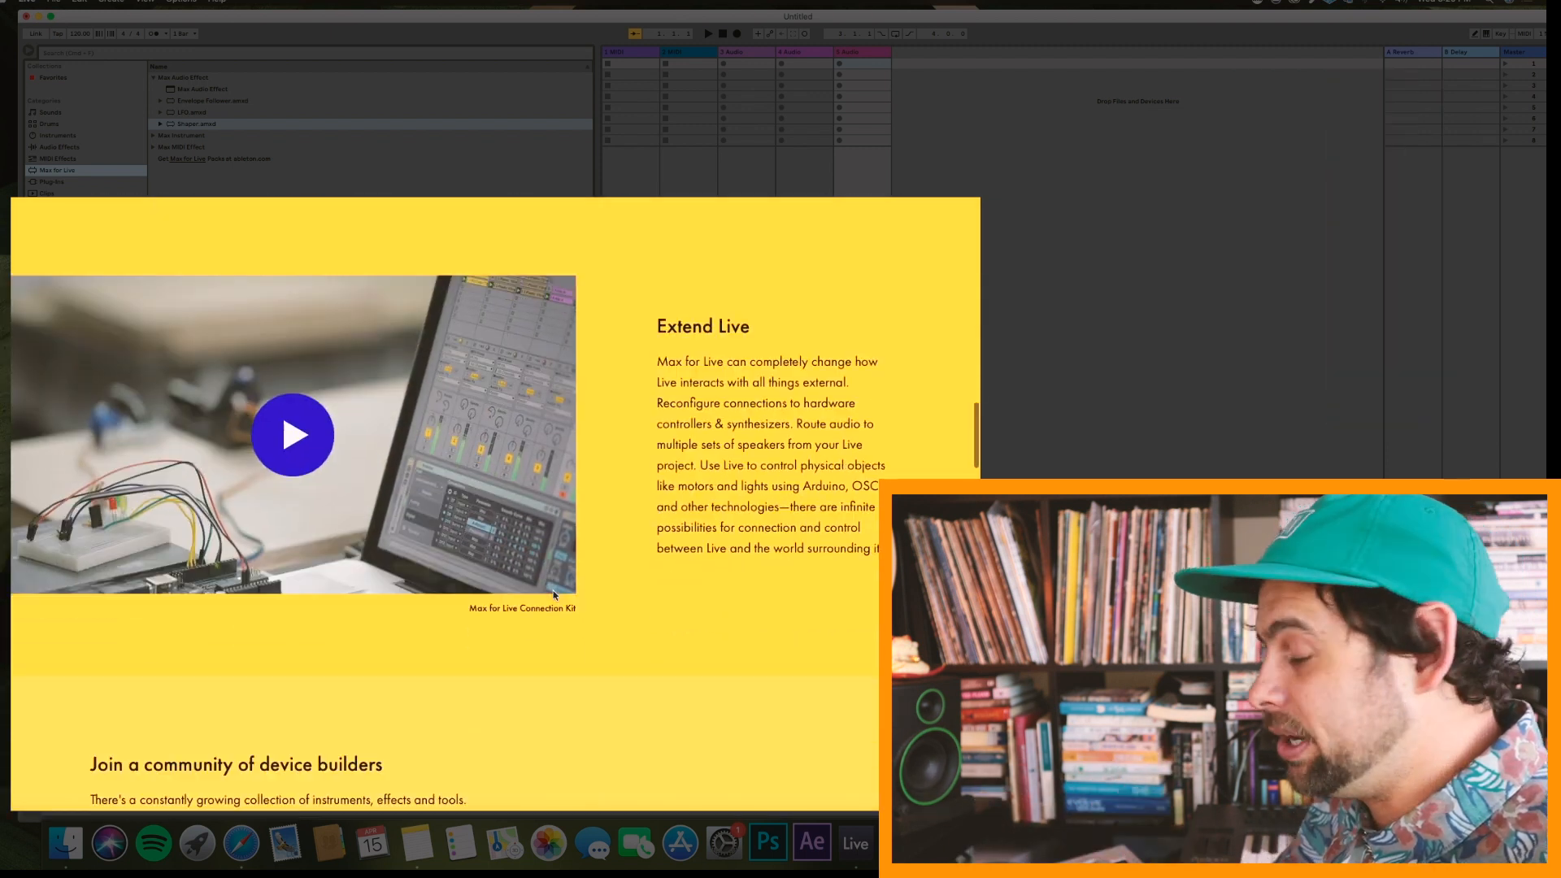
{"action": "scroll", "scroll_direction": "down", "scroll_amount": 3}
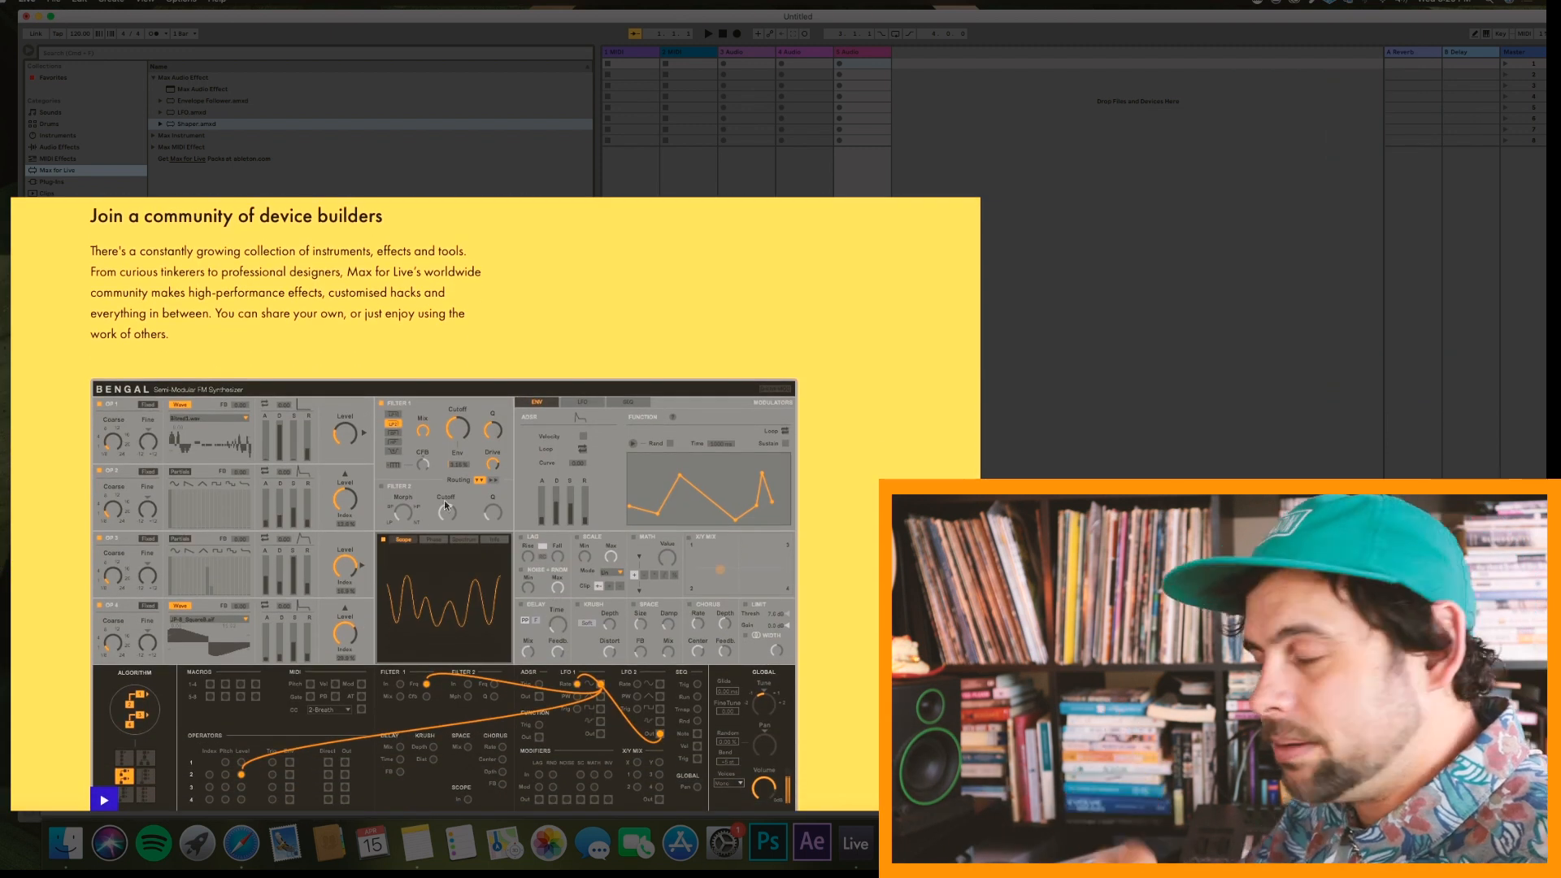
{"action": "scroll", "scroll_direction": "down", "scroll_amount": 3}
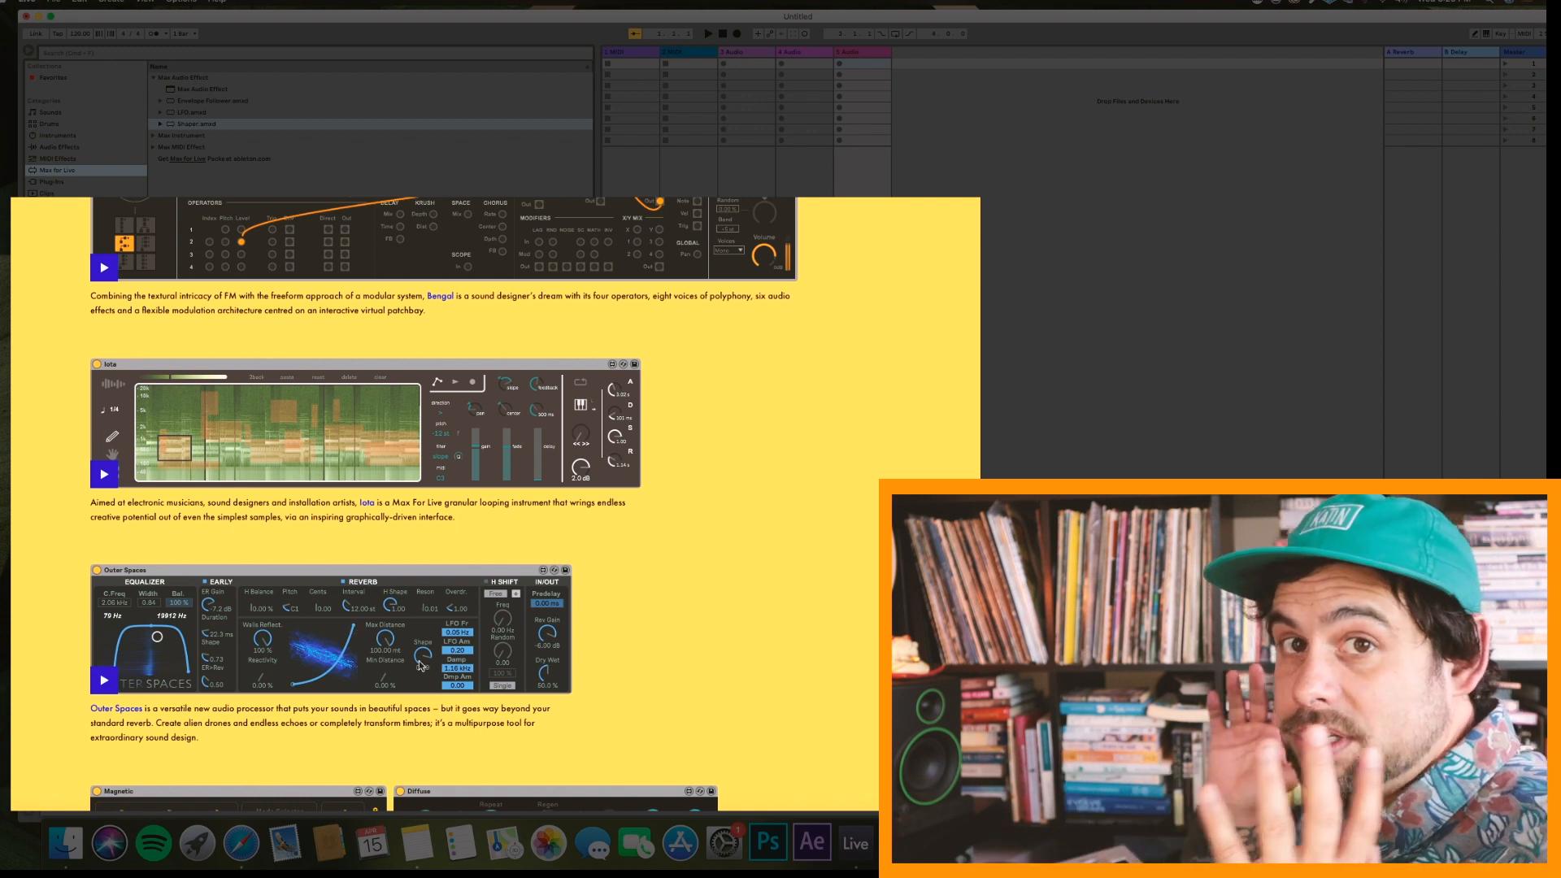
{"action": "scroll", "scroll_direction": "down", "scroll_amount": 3}
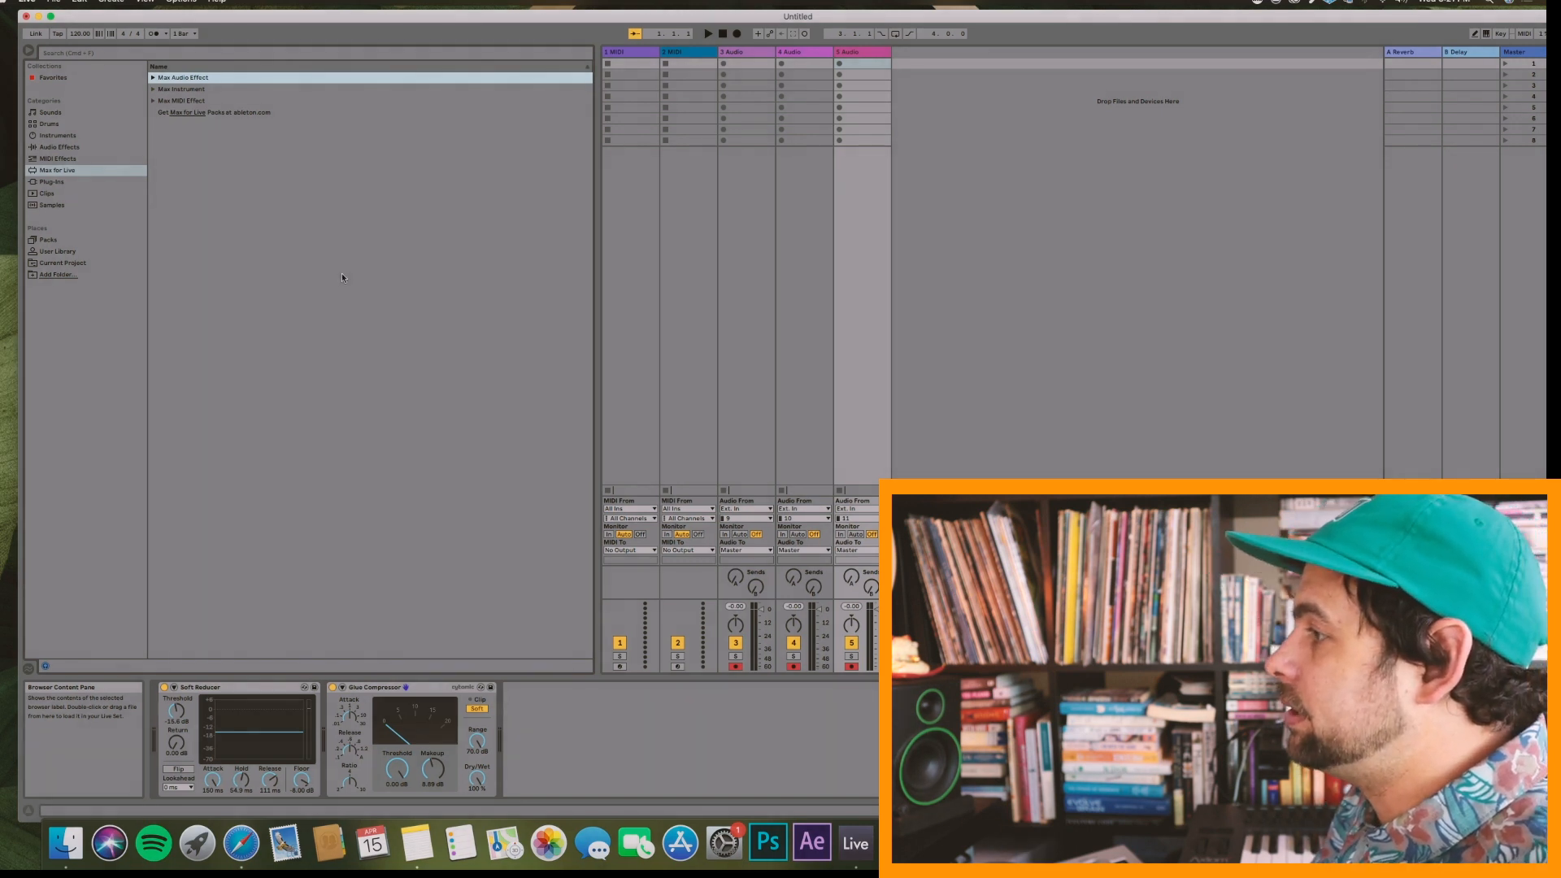
{"action": "left_click_drag", "start_coordinate": [216, 306], "coordinate": [425, 306]}
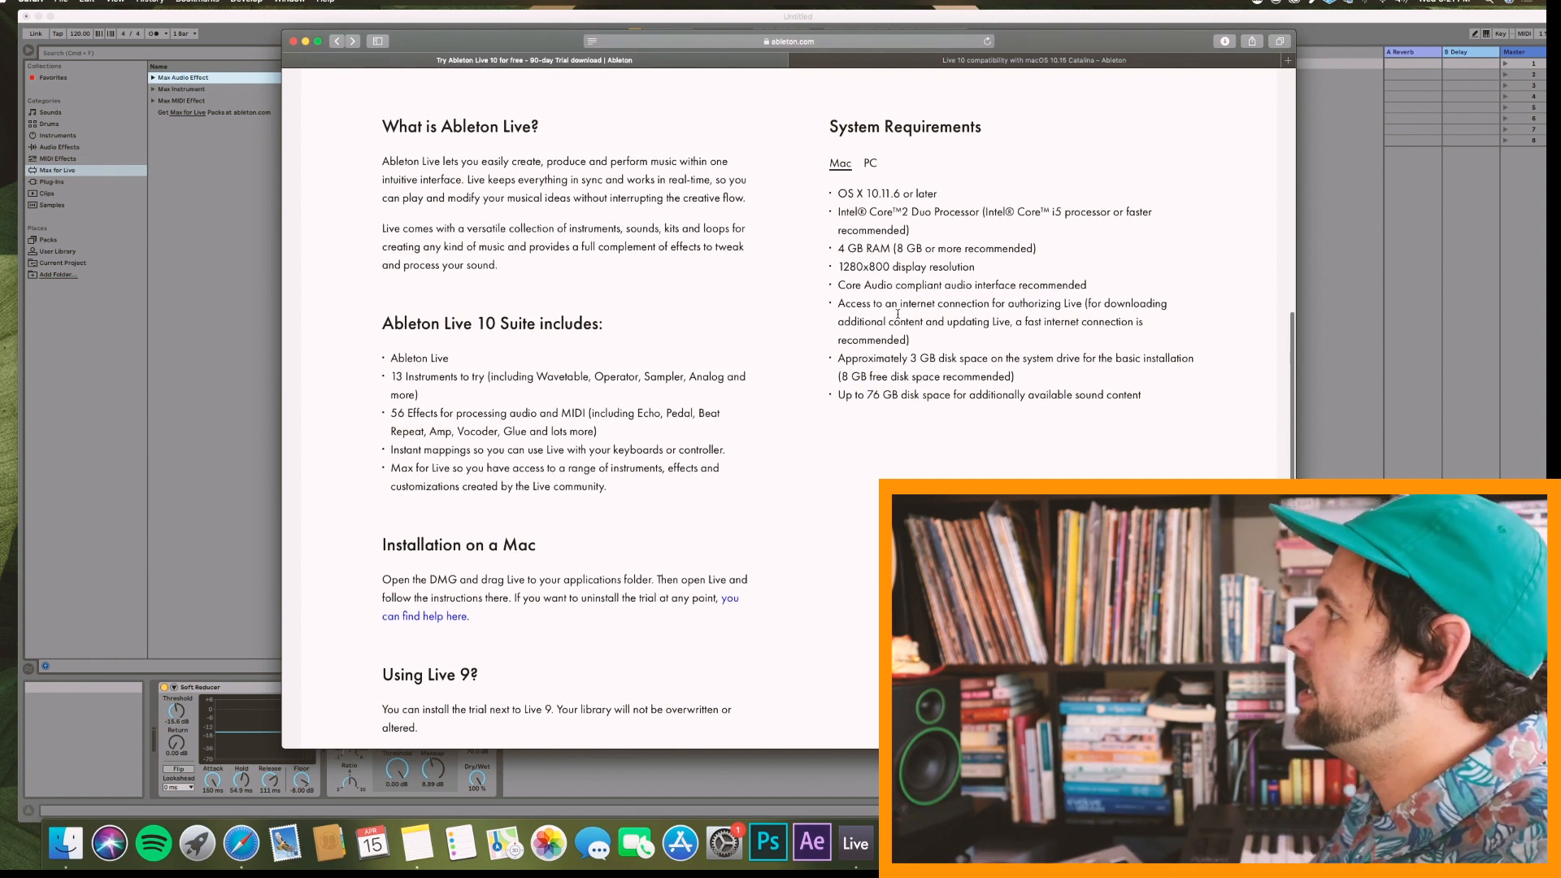
Step: Scroll the Safari trial page down to System Requirements and the 'Using Live 9?' note
{"action": "scroll", "scroll_direction": "down", "scroll_amount": 3}
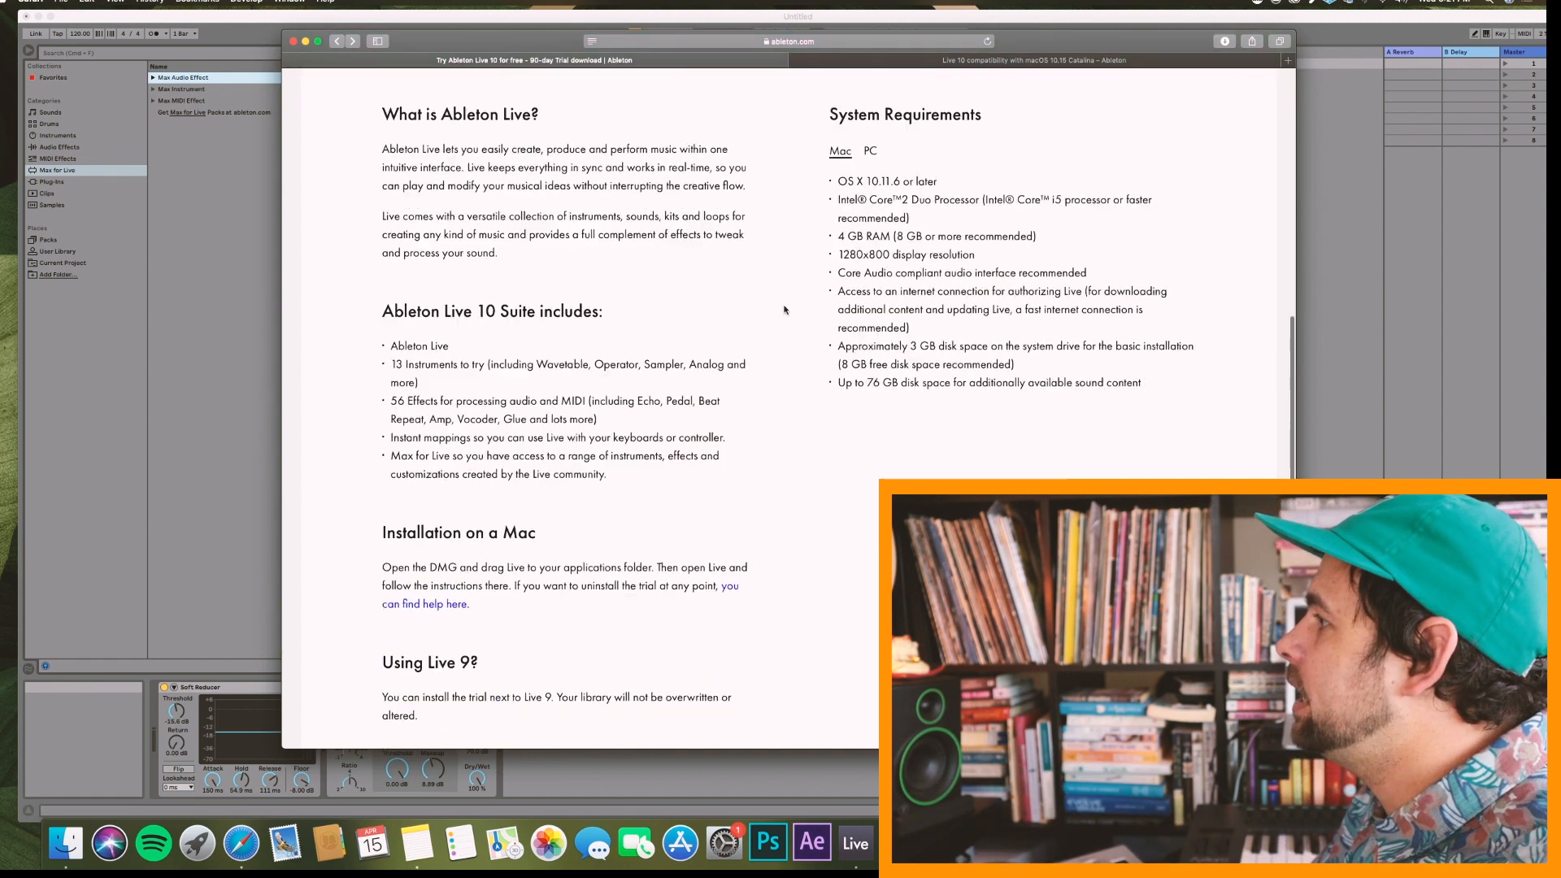